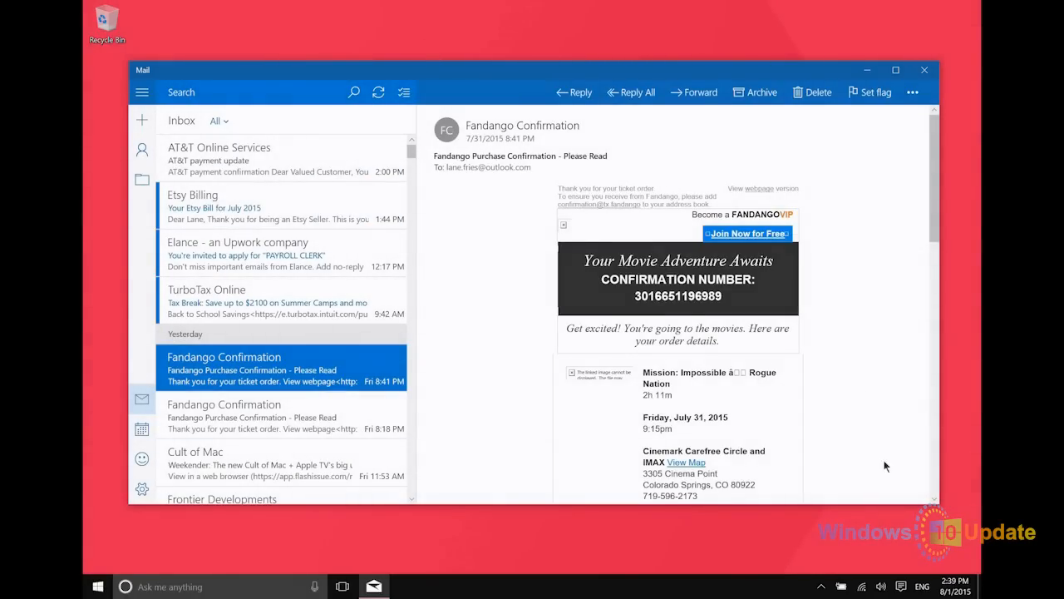
Glance at the notifications panel, then open Mail's options and scroll to Notifications
click(902, 586)
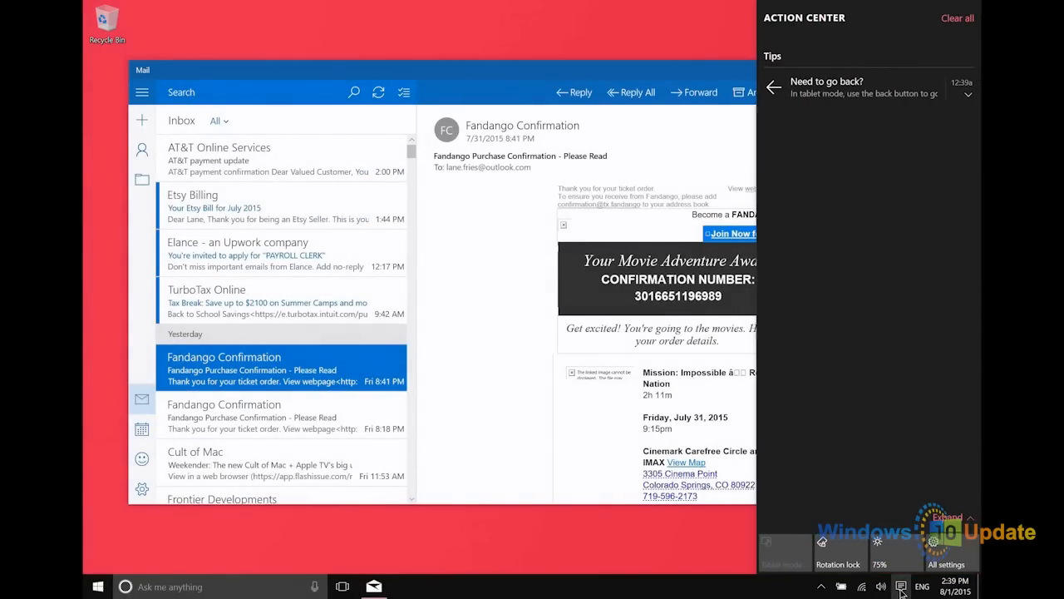
click(901, 586)
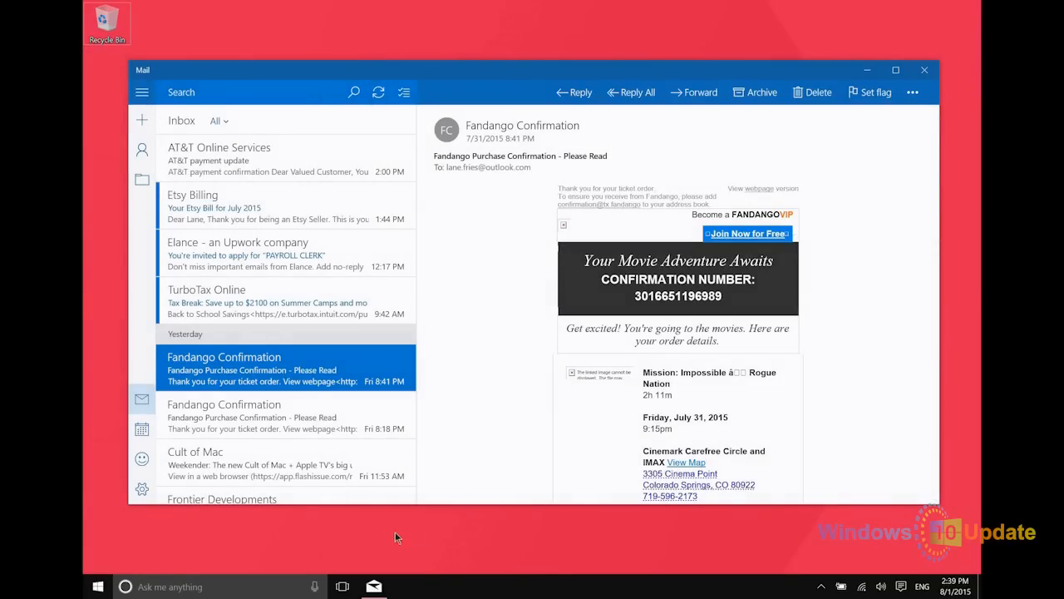
mouse_move(143, 514)
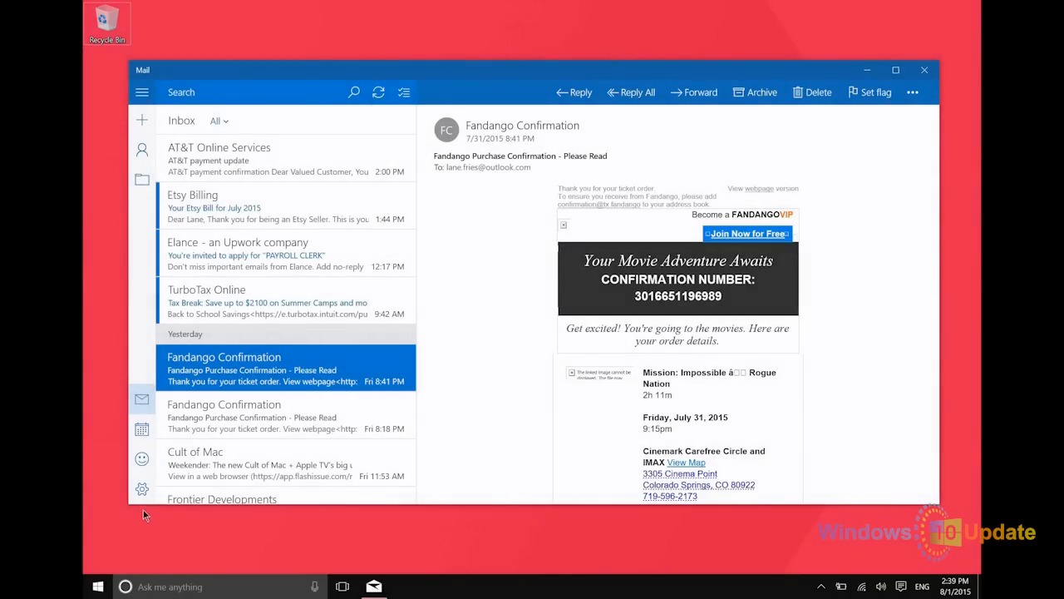
click(141, 489)
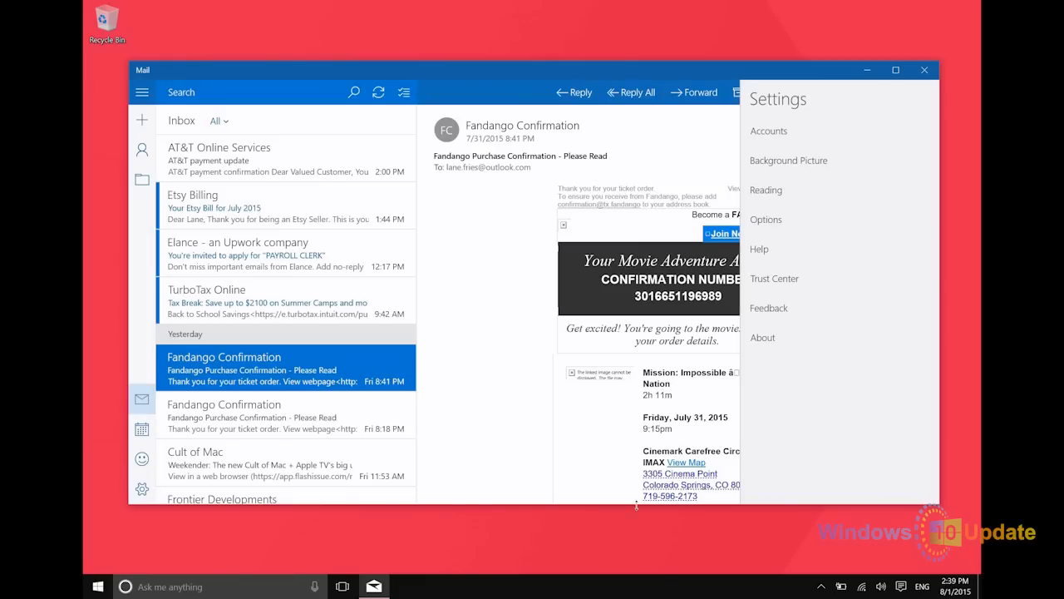
click(766, 219)
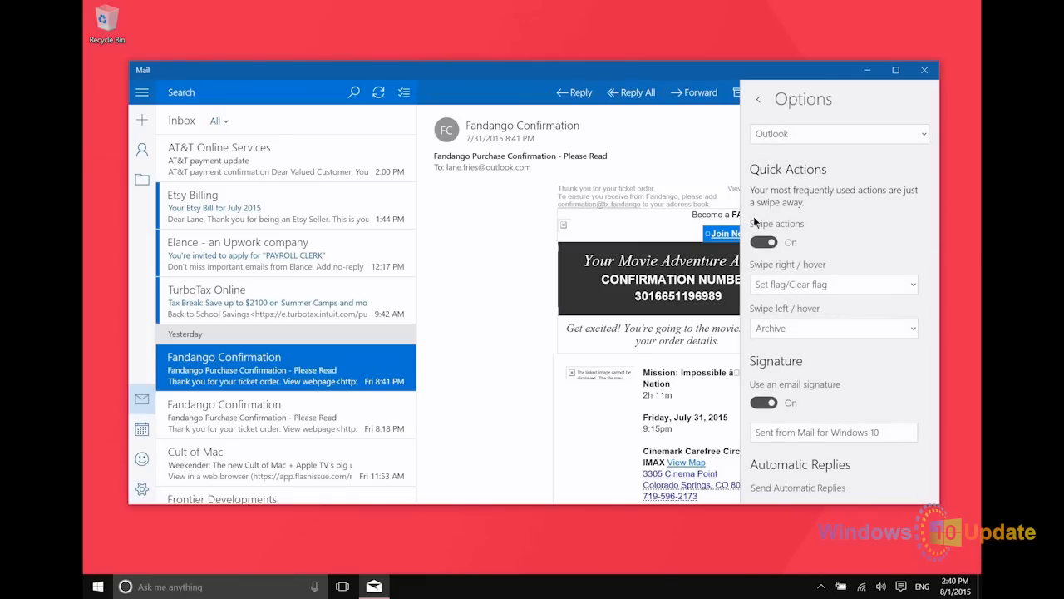
scroll(down, 3)
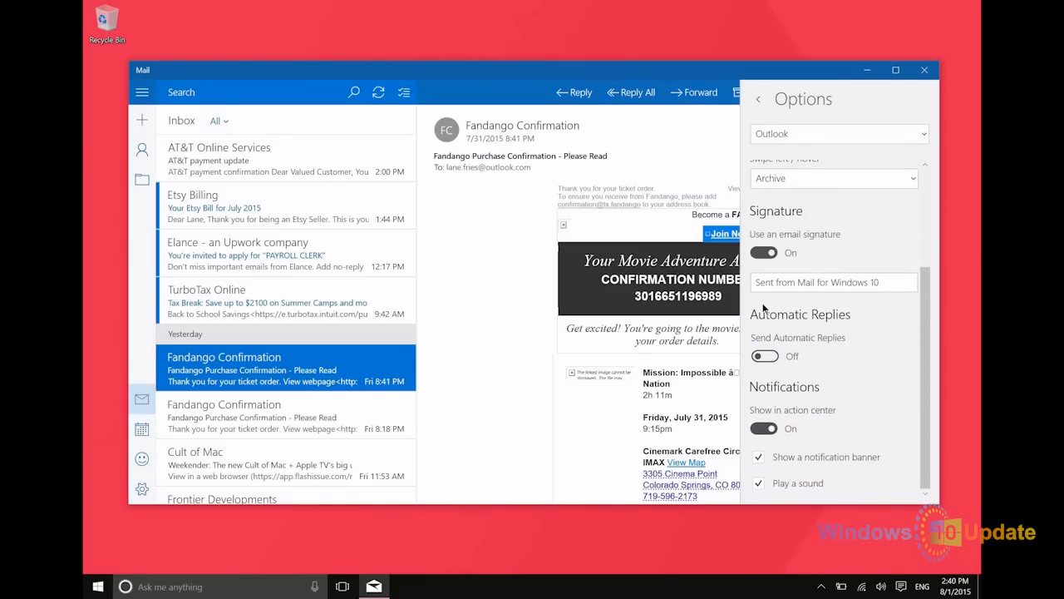
mouse_move(886, 467)
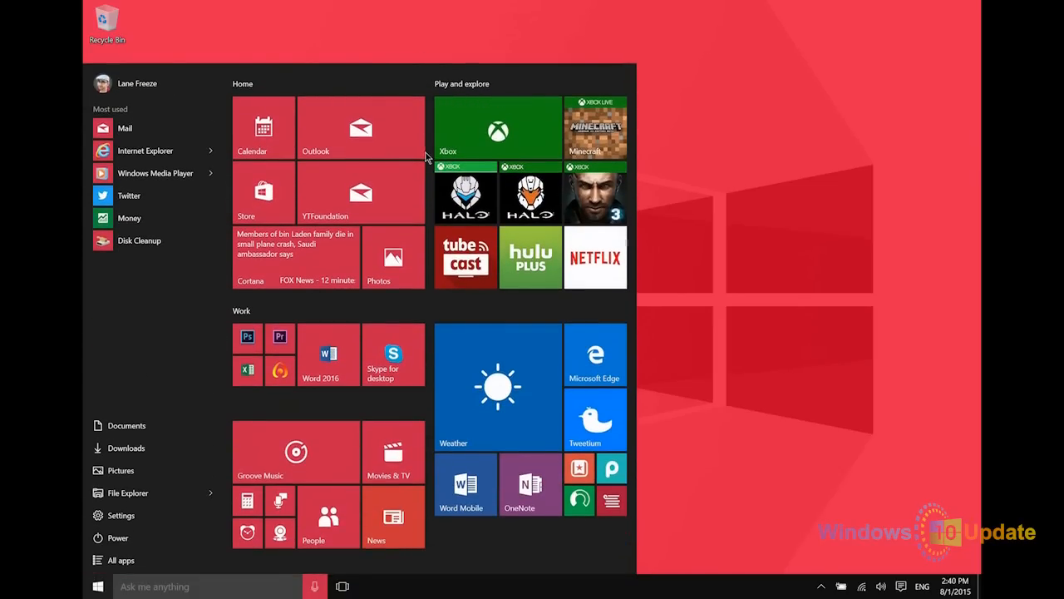
mouse_move(200, 321)
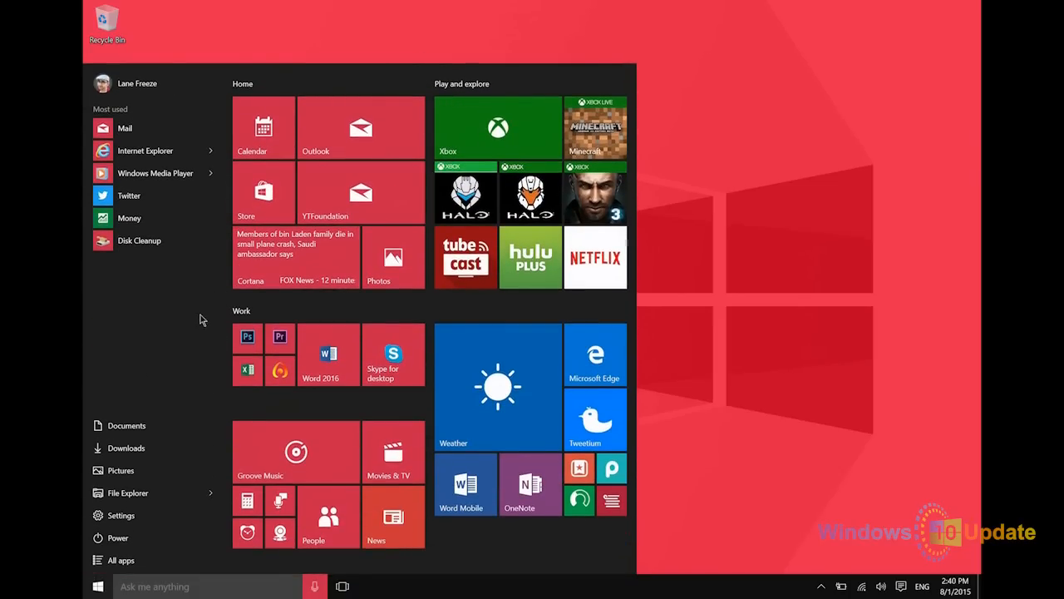
mouse_move(124, 492)
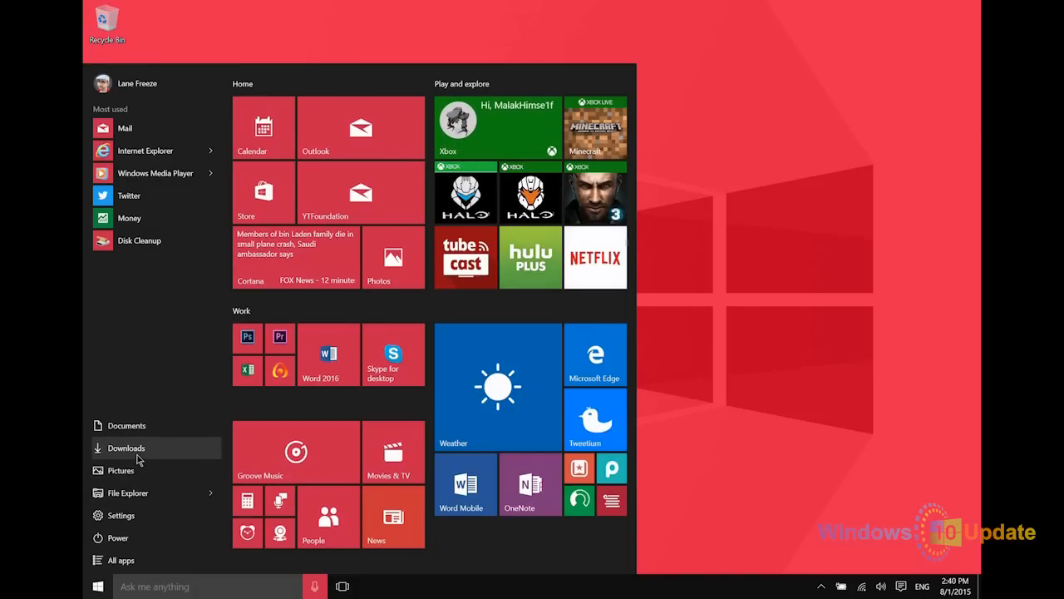
mouse_move(141, 518)
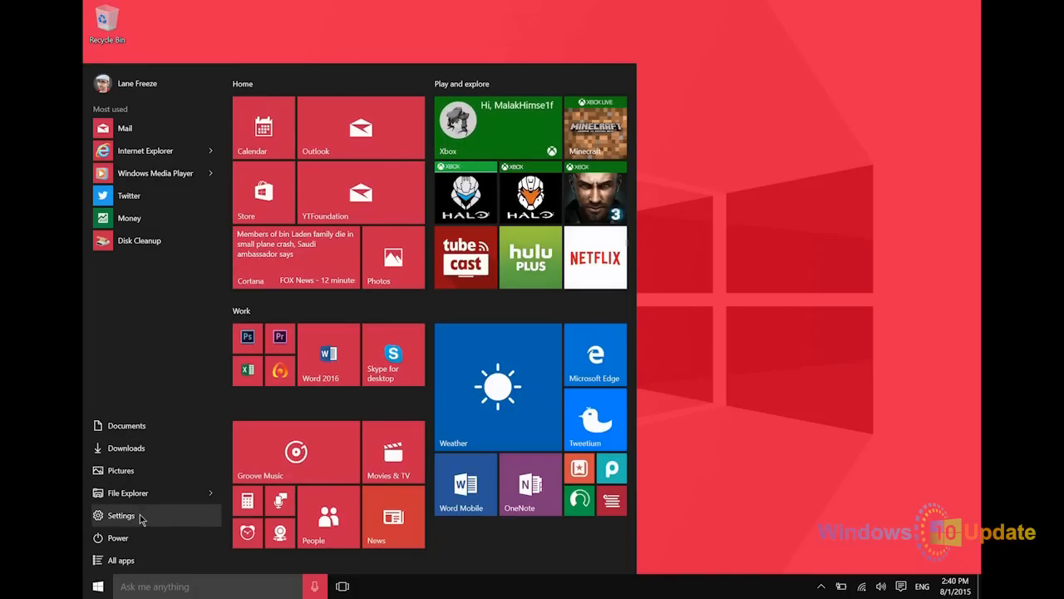
Toggle the Downloads folder off and back on under Personalization > Start folder choices
click(121, 514)
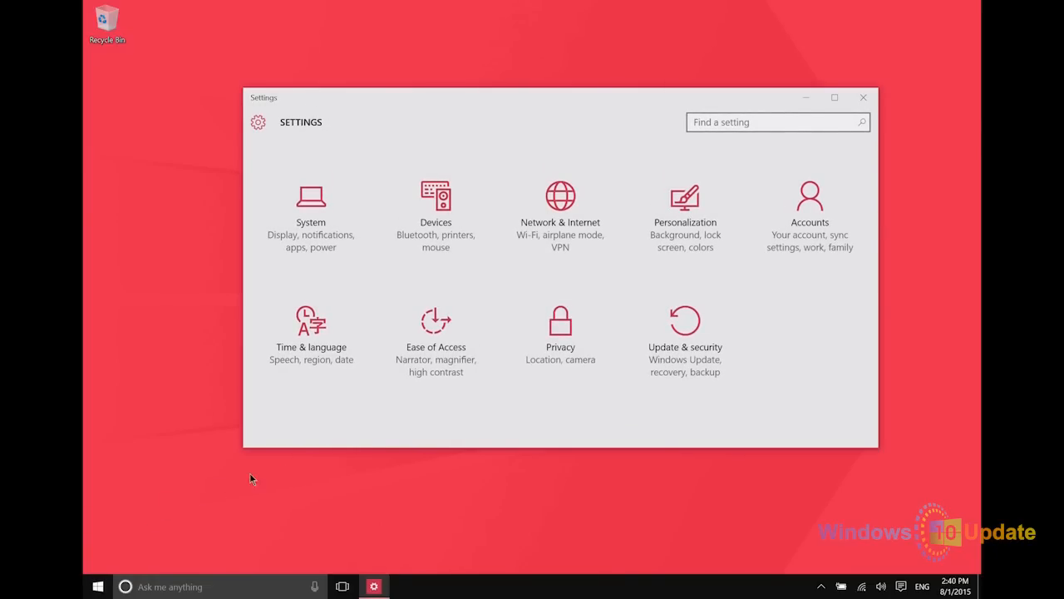
click(685, 197)
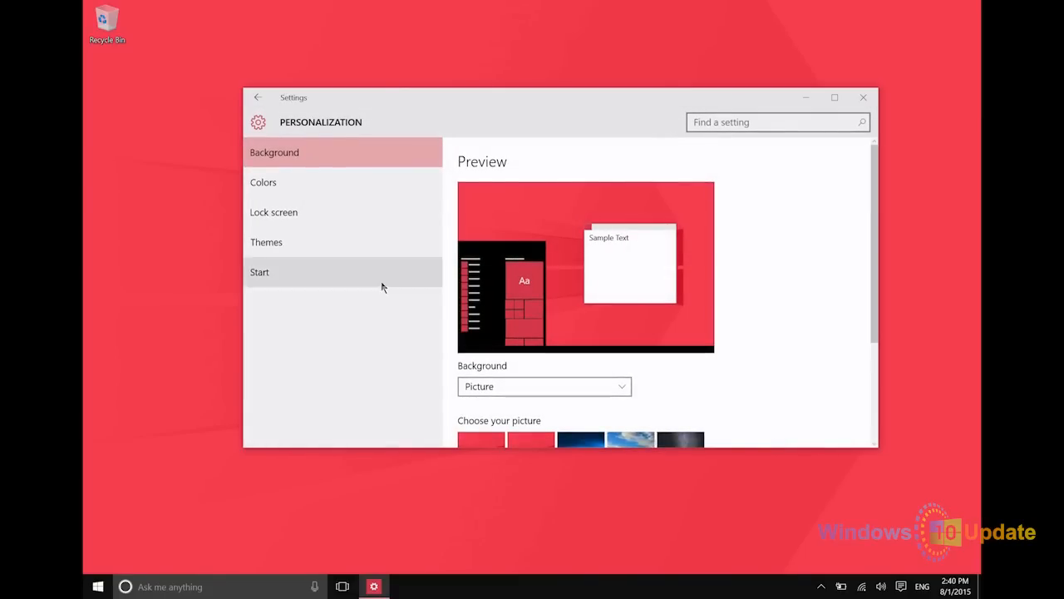
click(260, 272)
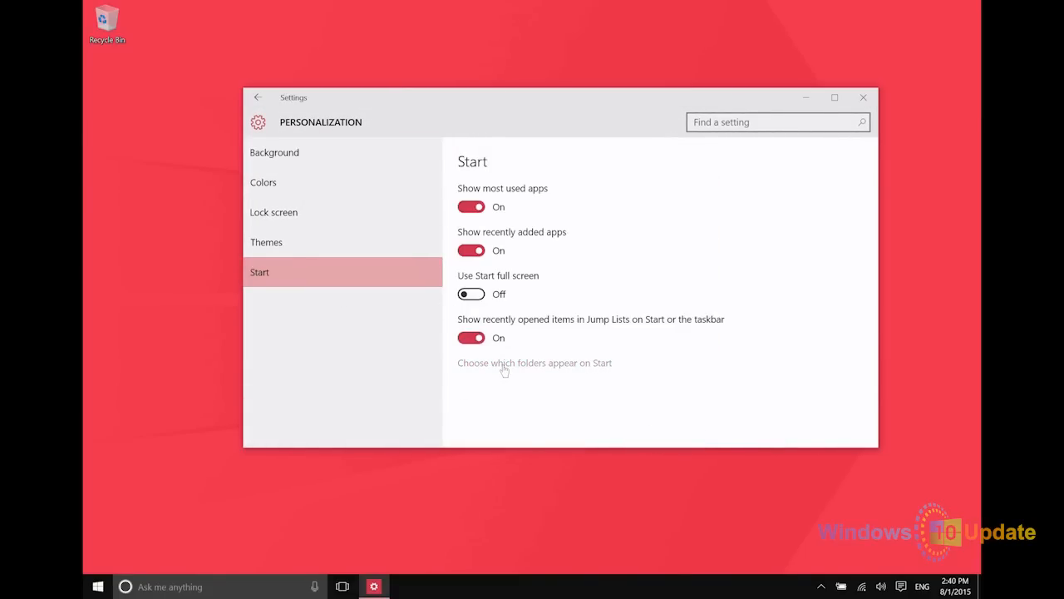
click(534, 362)
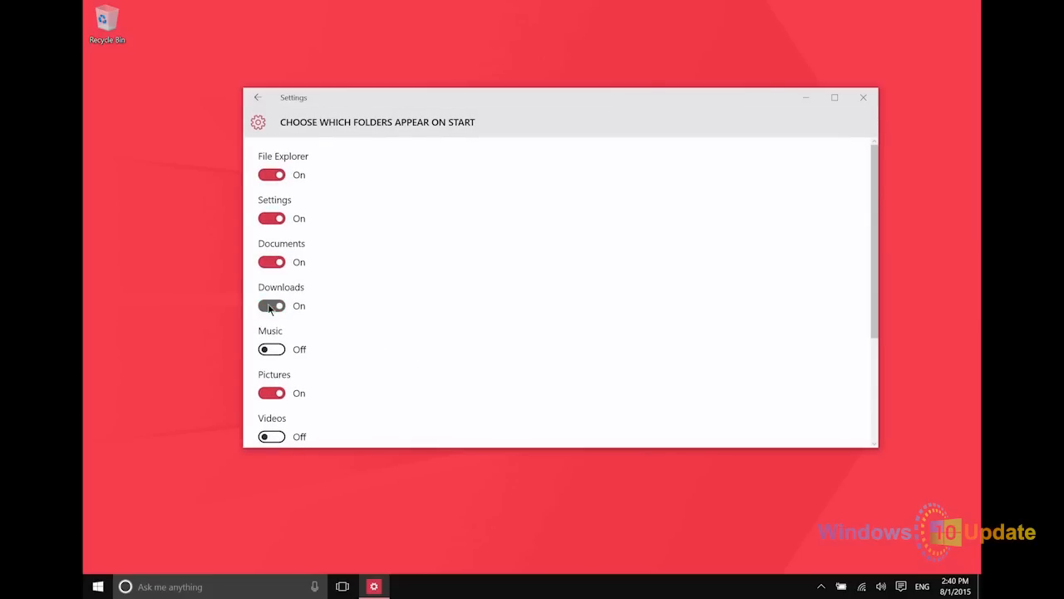
click(271, 306)
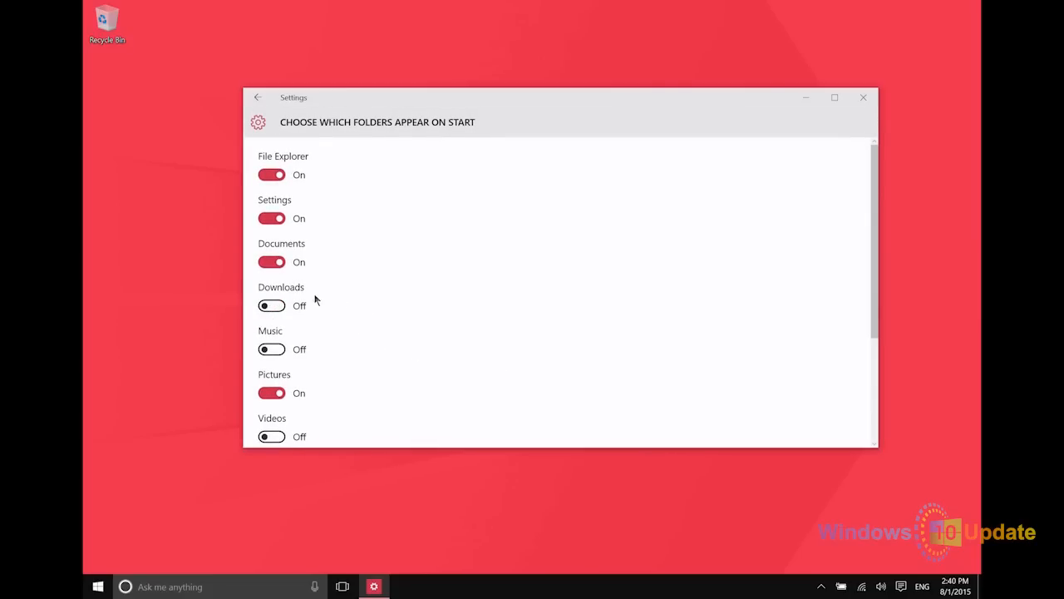
click(271, 306)
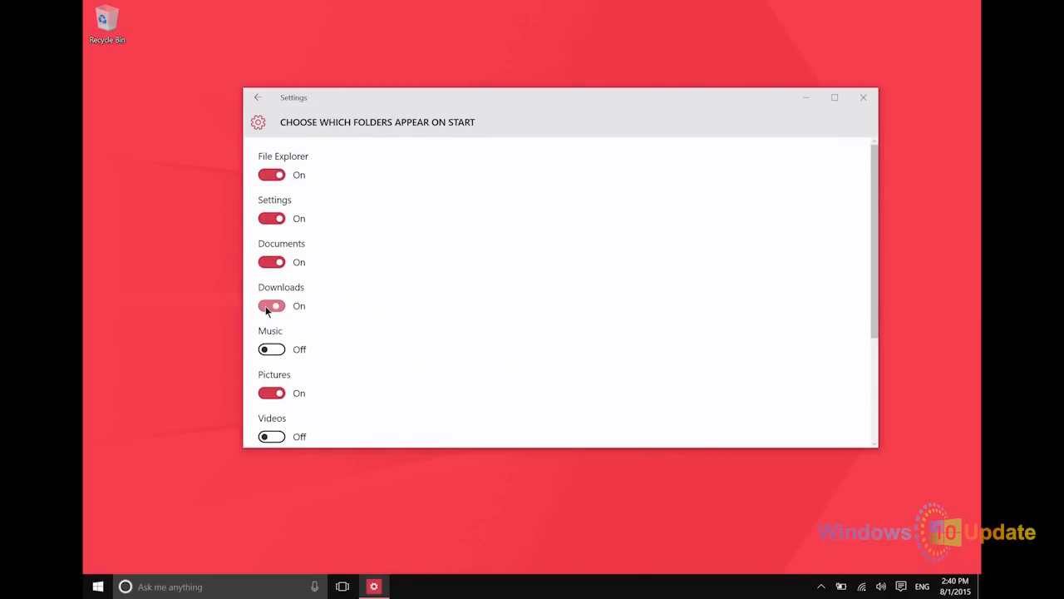
click(97, 587)
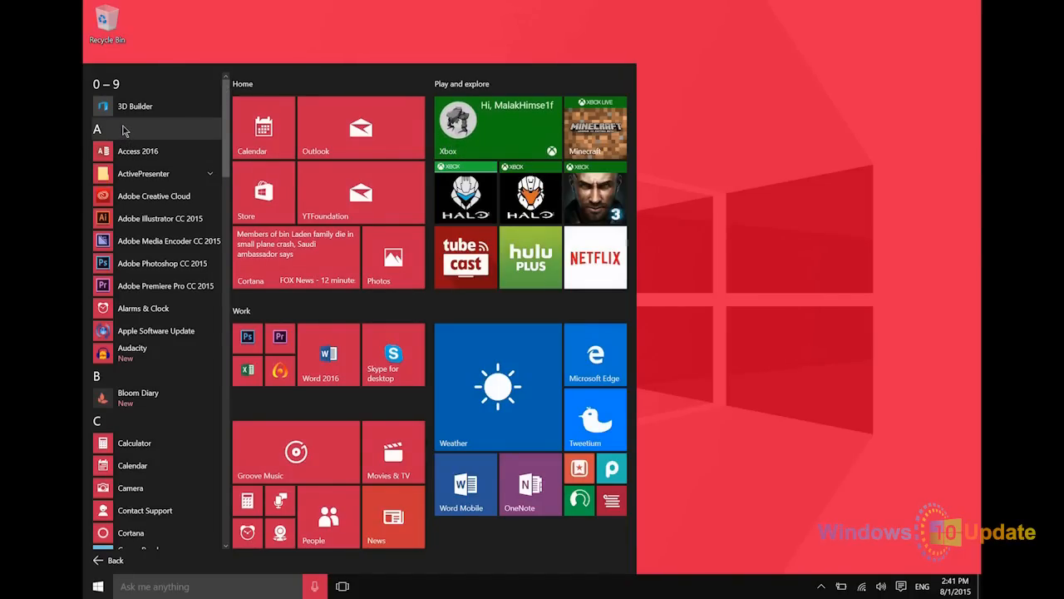
mouse_move(105, 106)
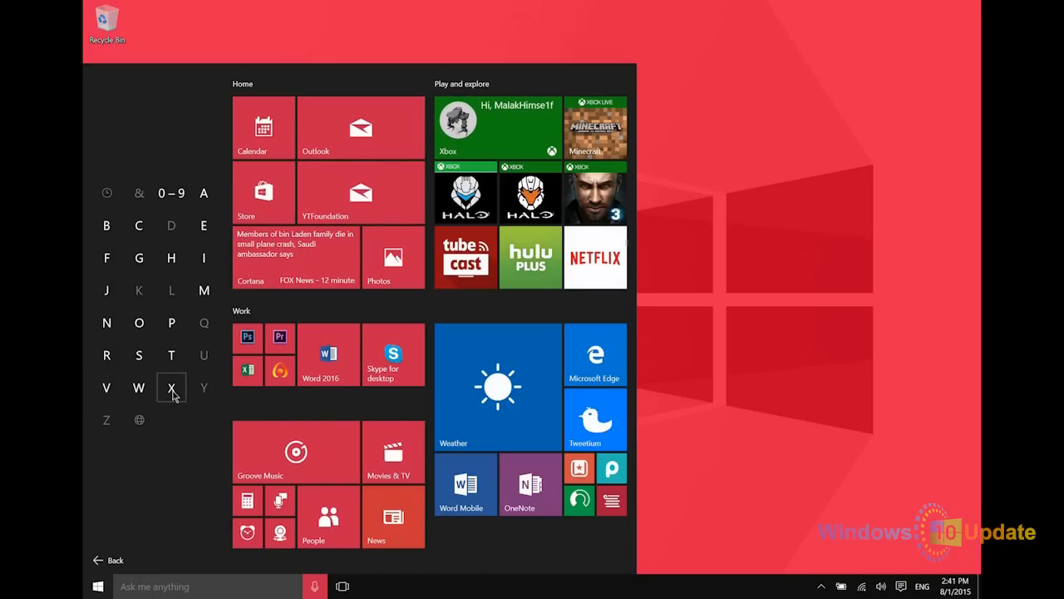
Jump to the X section of Start's app list and type 'Xo'
click(172, 388)
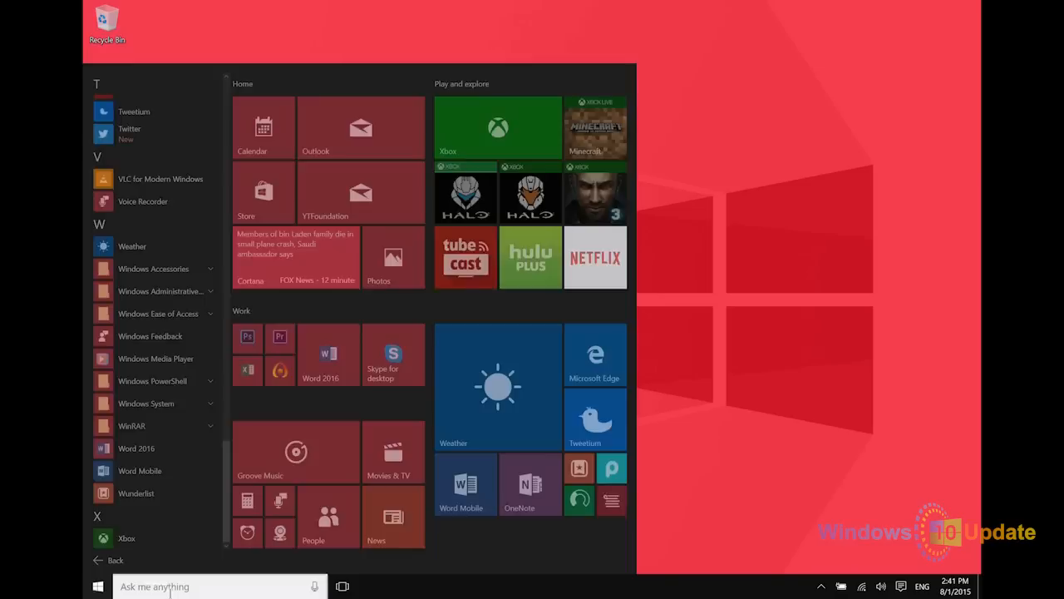
text(Xo)
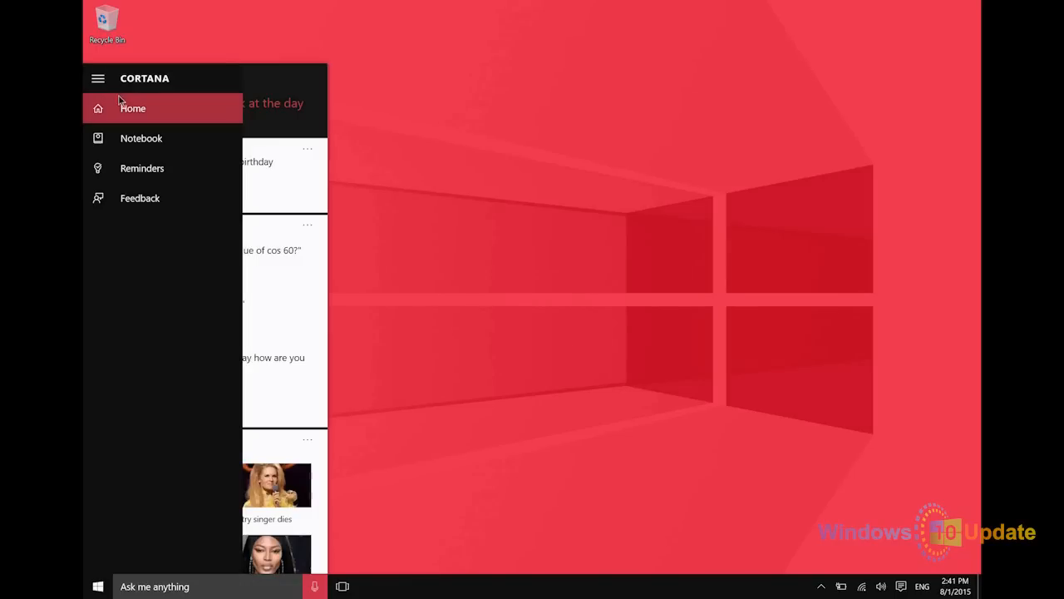
mouse_move(141, 138)
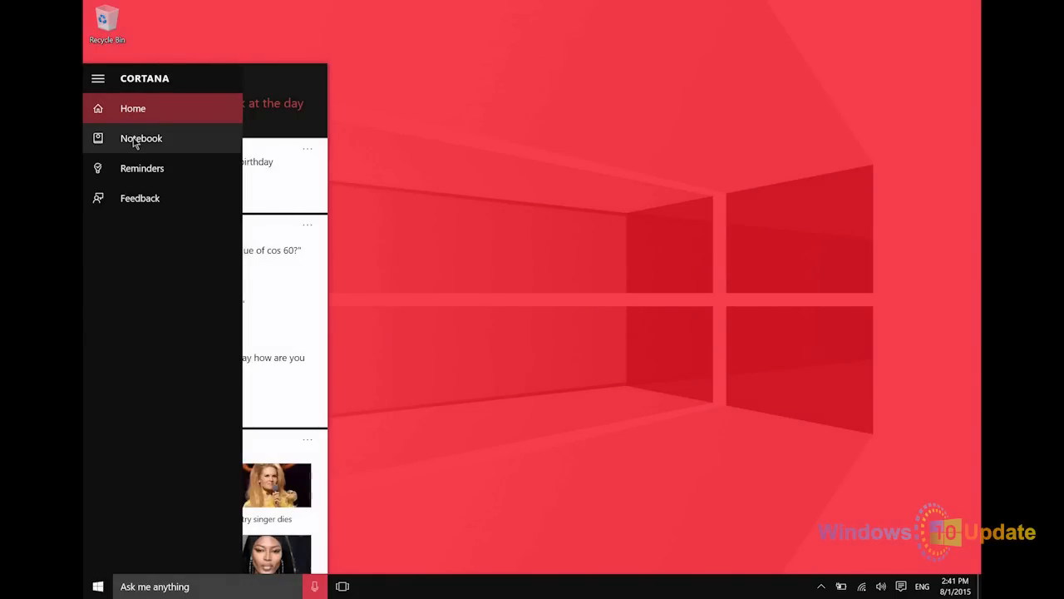
Open Cortana's Notebook and select its Settings entry
click(142, 138)
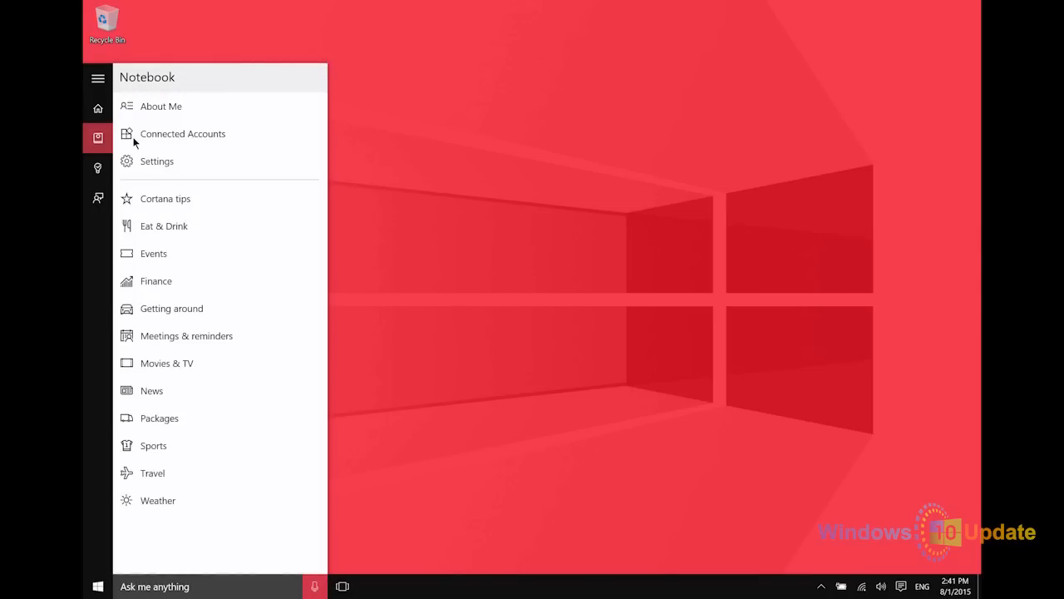
mouse_move(157, 160)
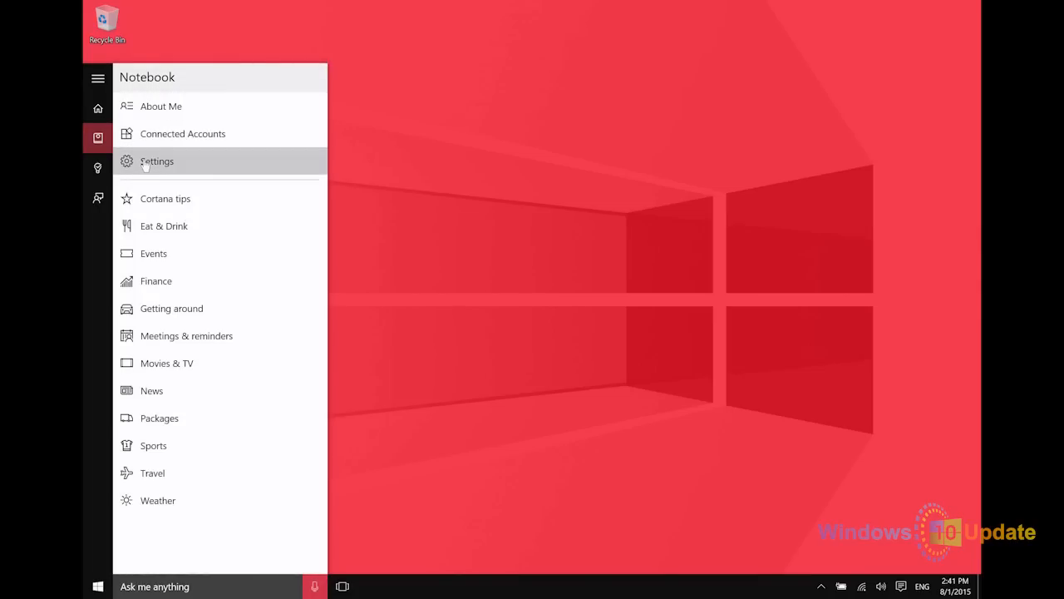
click(158, 160)
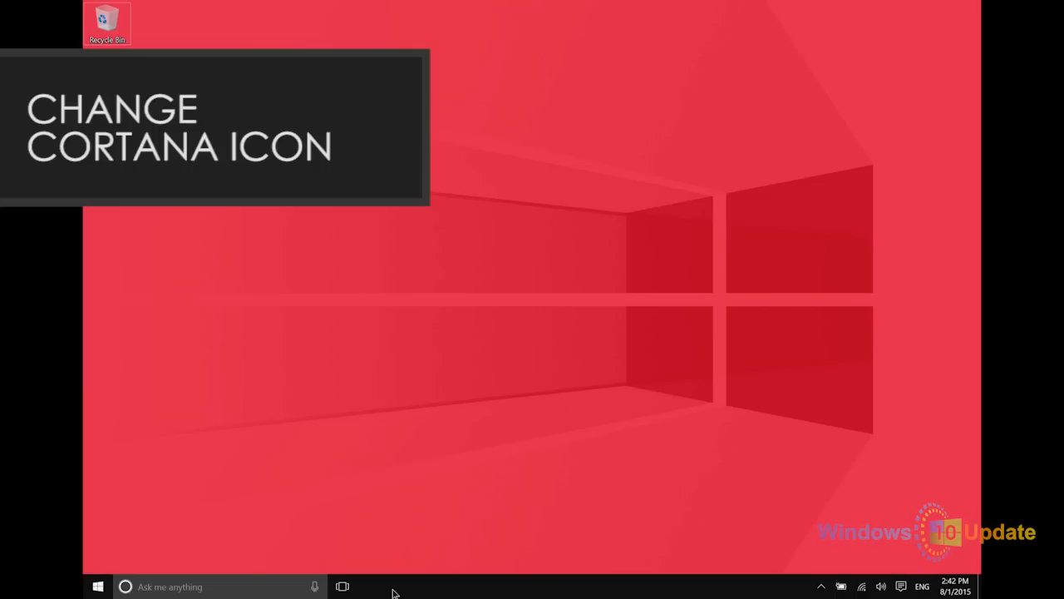
Right-click the empty taskbar to show its context menu with the Cortana submenu
right_click(391, 587)
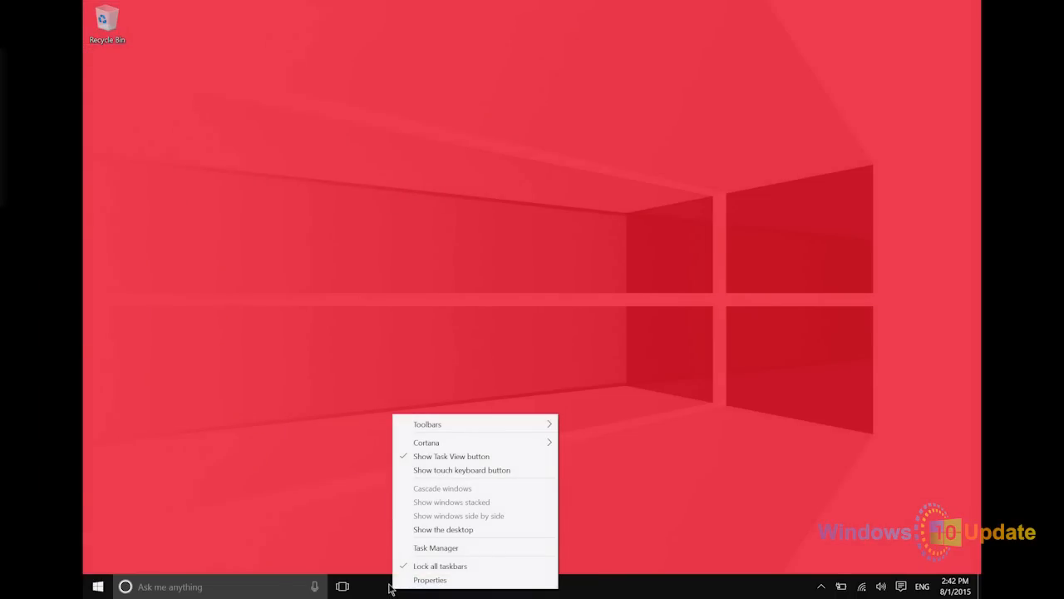
mouse_move(447, 442)
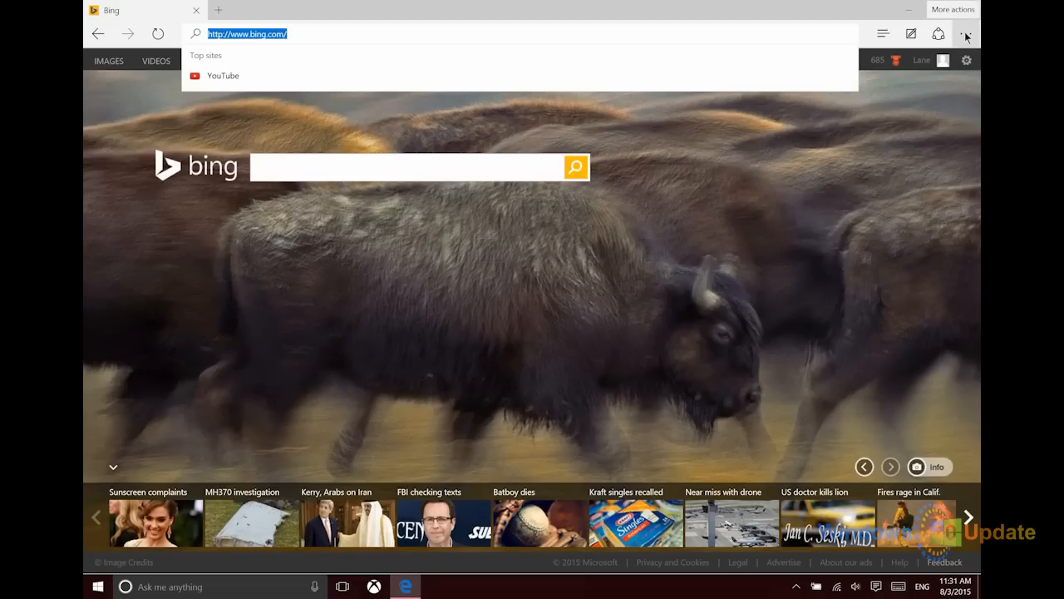
In Edge's advanced settings, choose Add new from the address-bar search engine dropdown
click(966, 34)
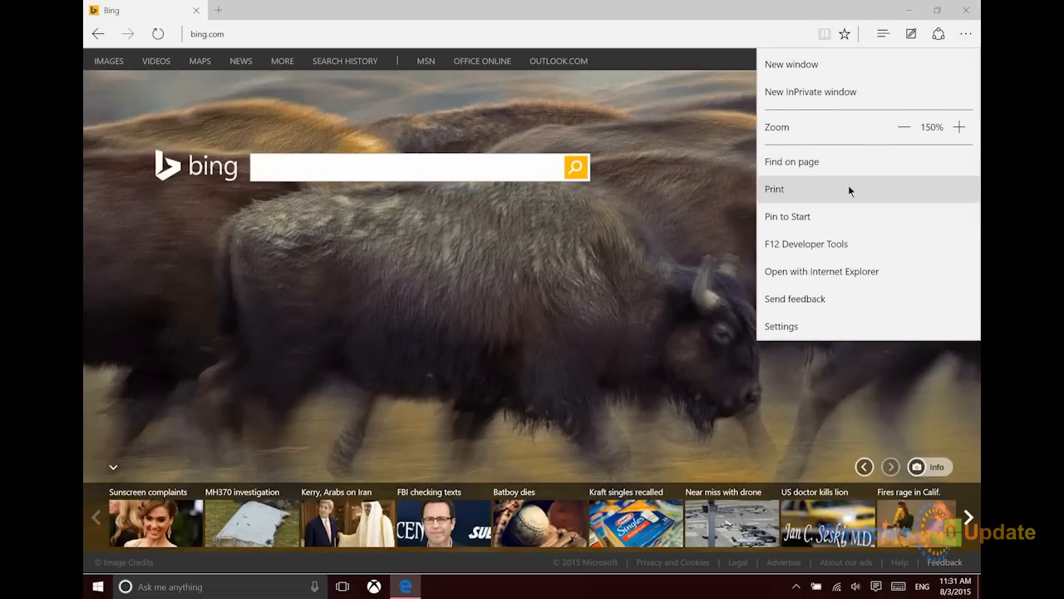
click(781, 326)
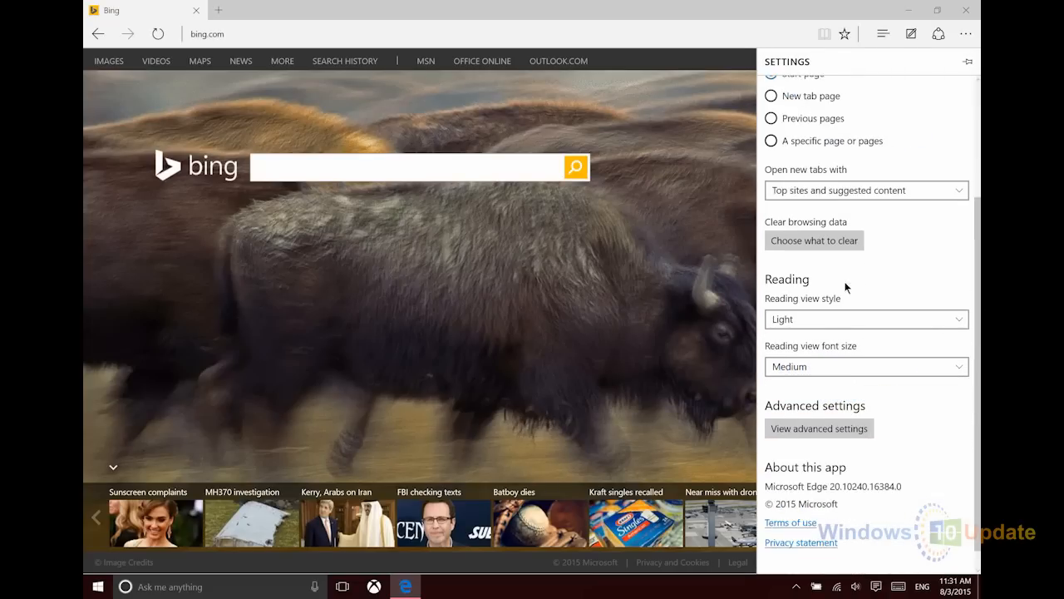
click(819, 429)
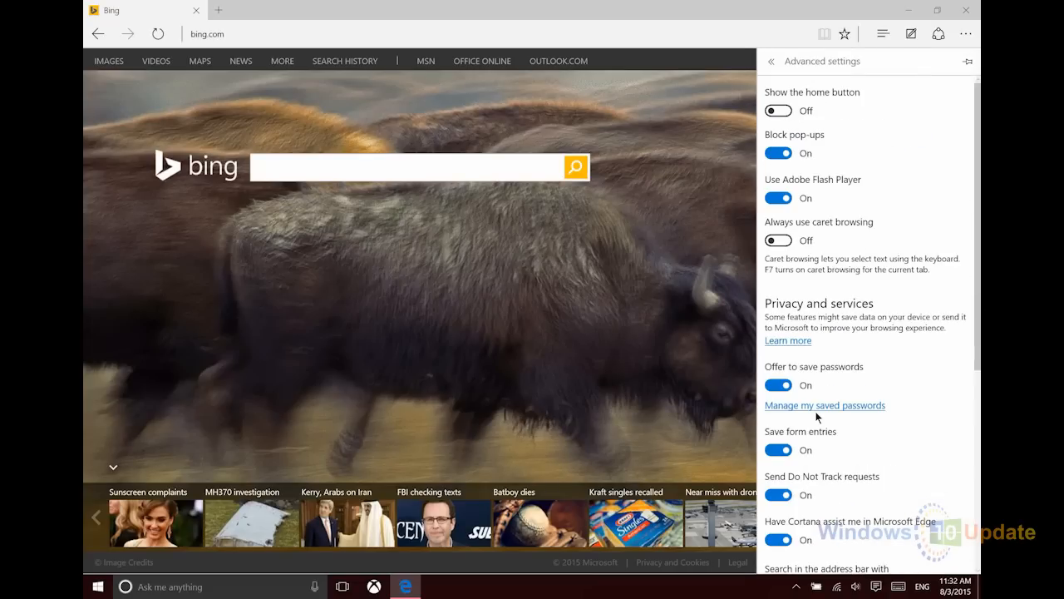
scroll(down, 3)
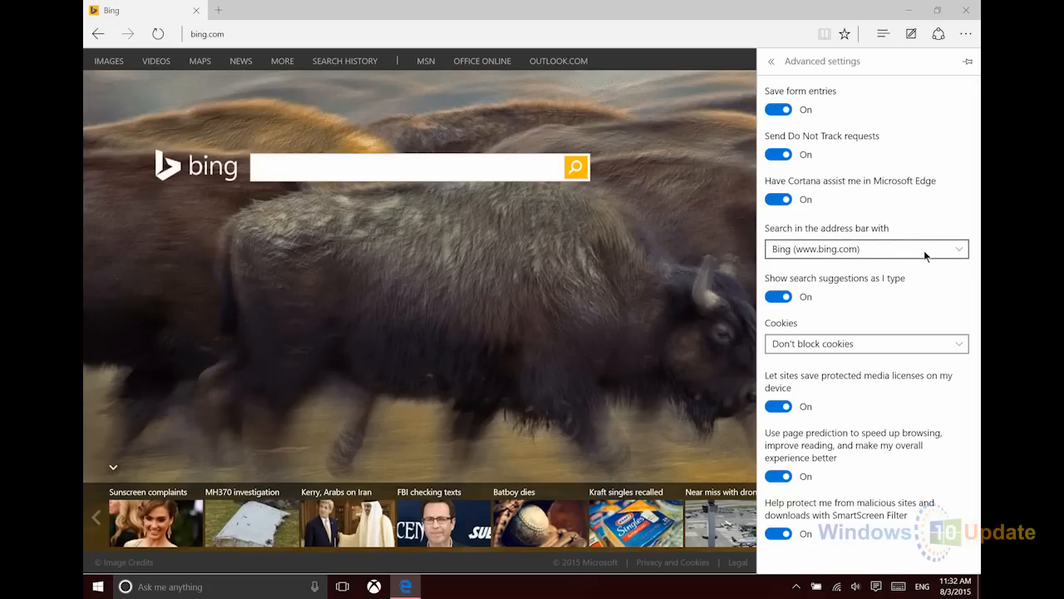
click(865, 249)
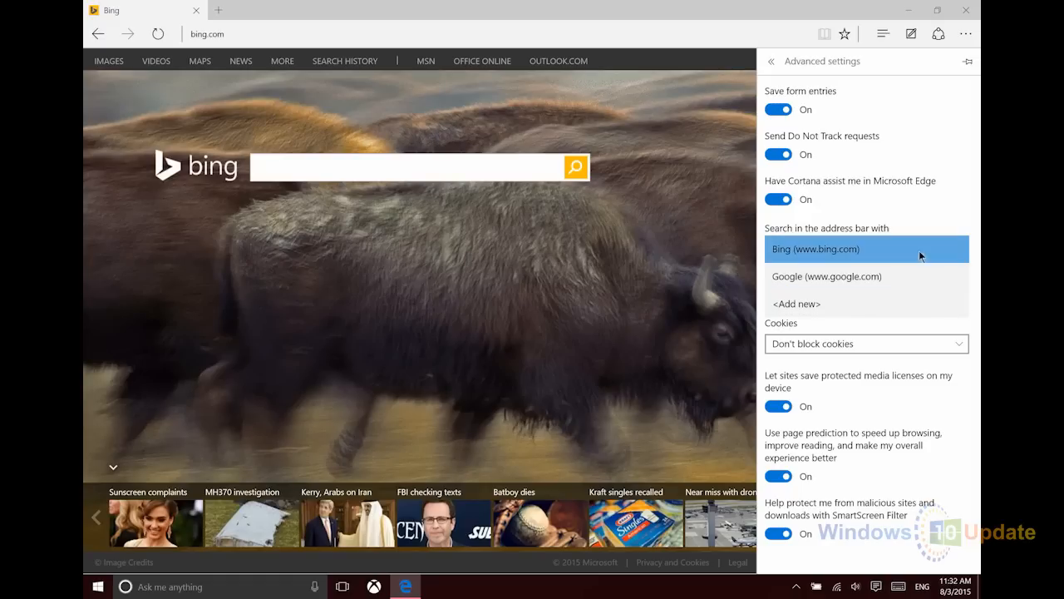
mouse_move(856, 283)
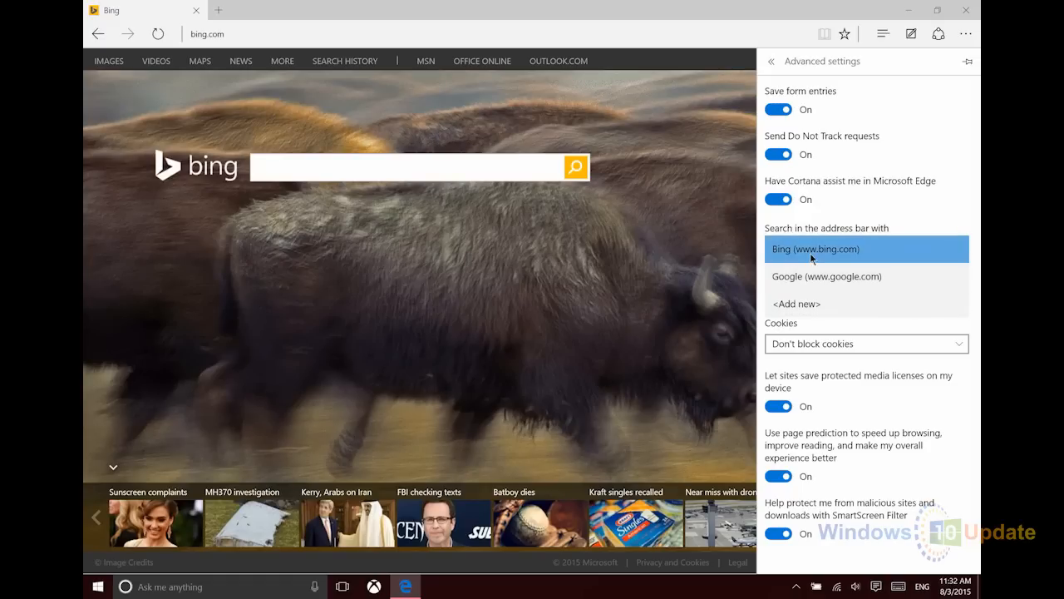
mouse_move(826, 276)
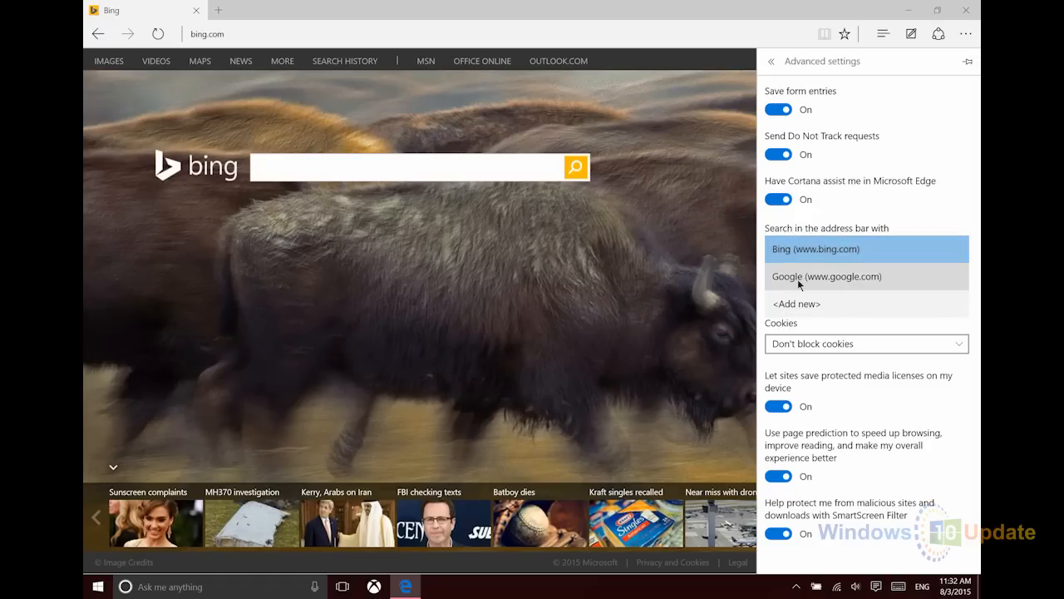
click(795, 304)
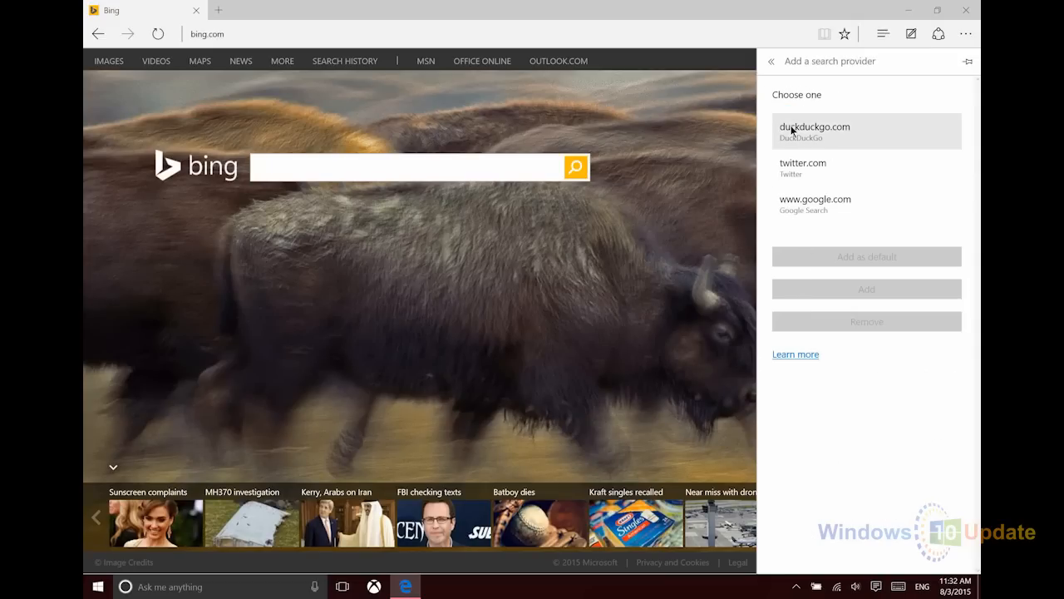
mouse_move(801, 204)
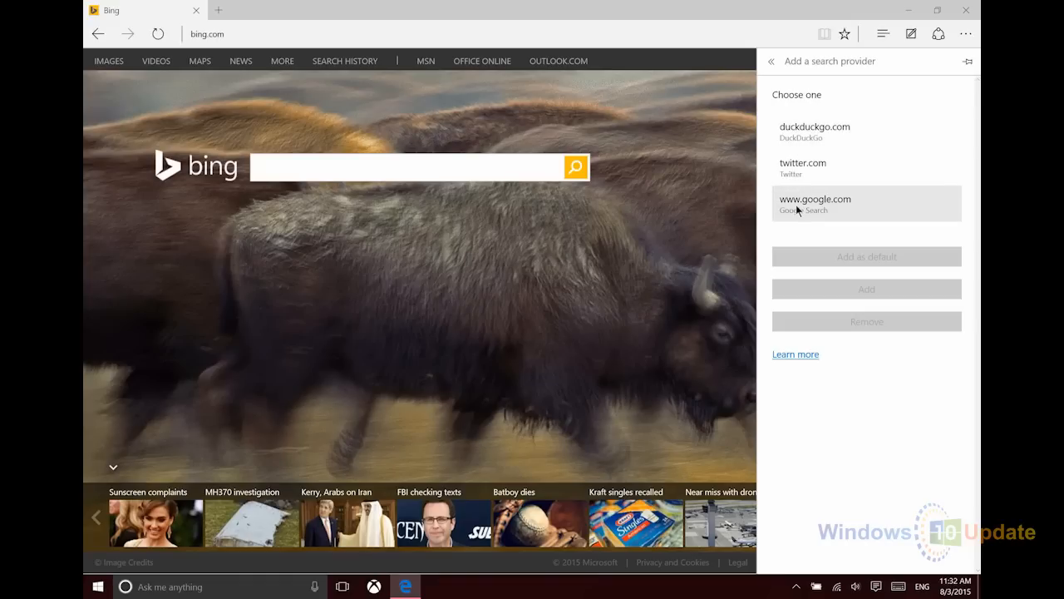
mouse_move(797, 179)
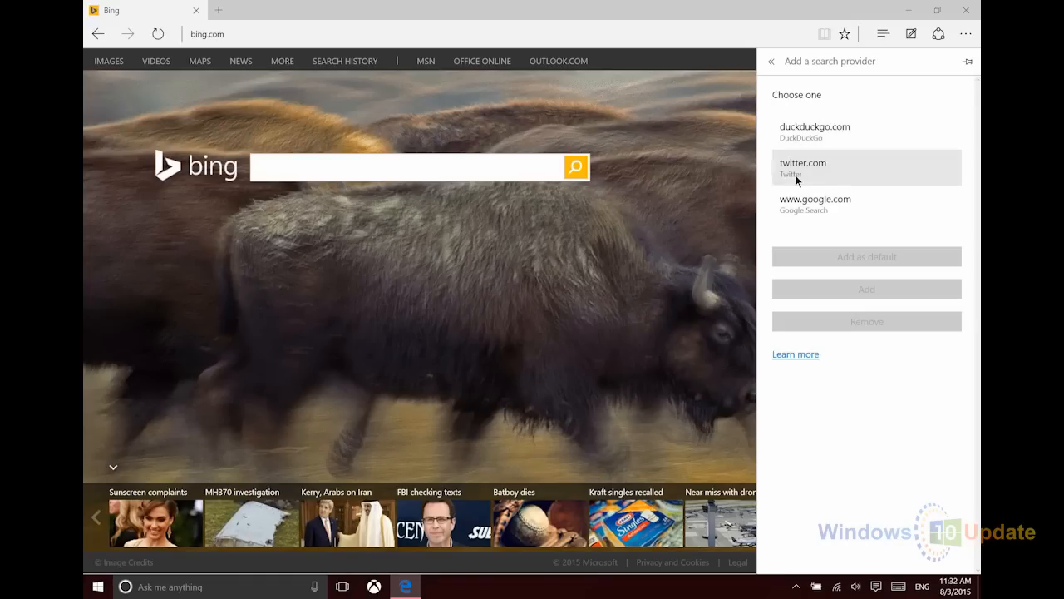
mouse_move(799, 161)
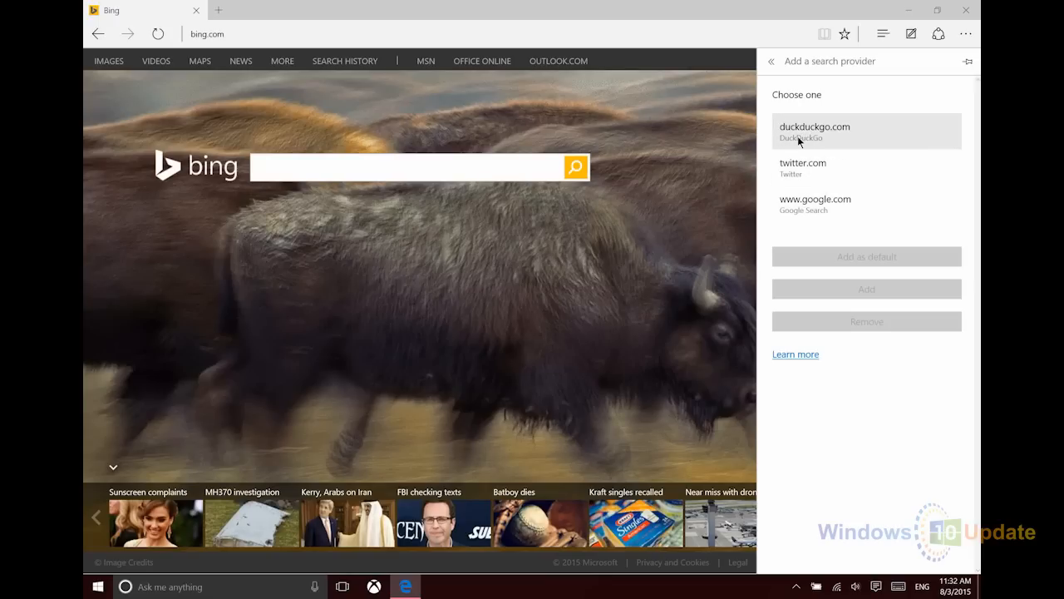
mouse_move(805, 167)
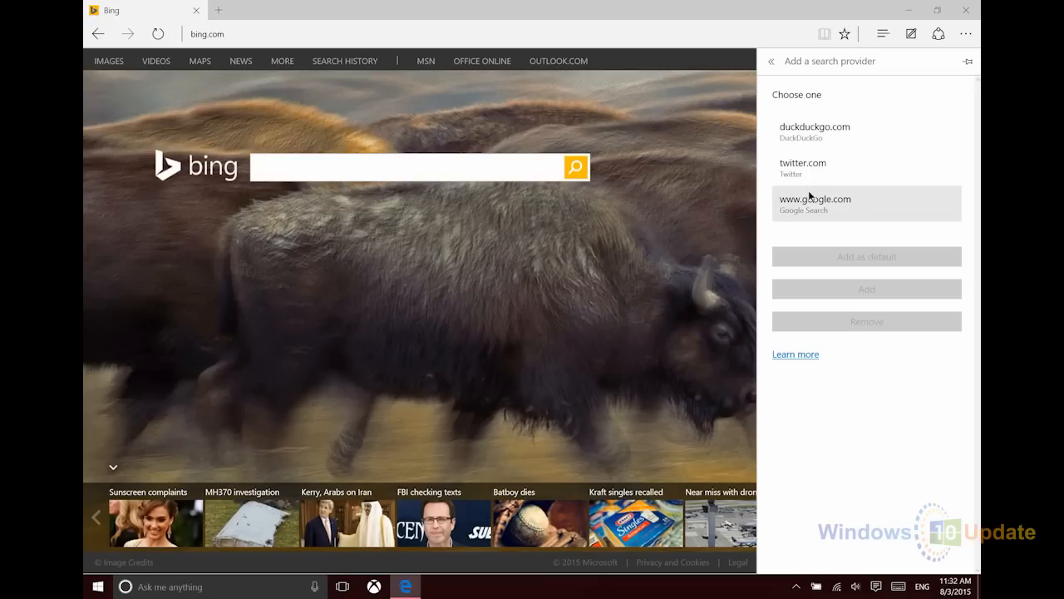
Browse to yahoo.com, then open Edge's settings and scroll down
click(770, 60)
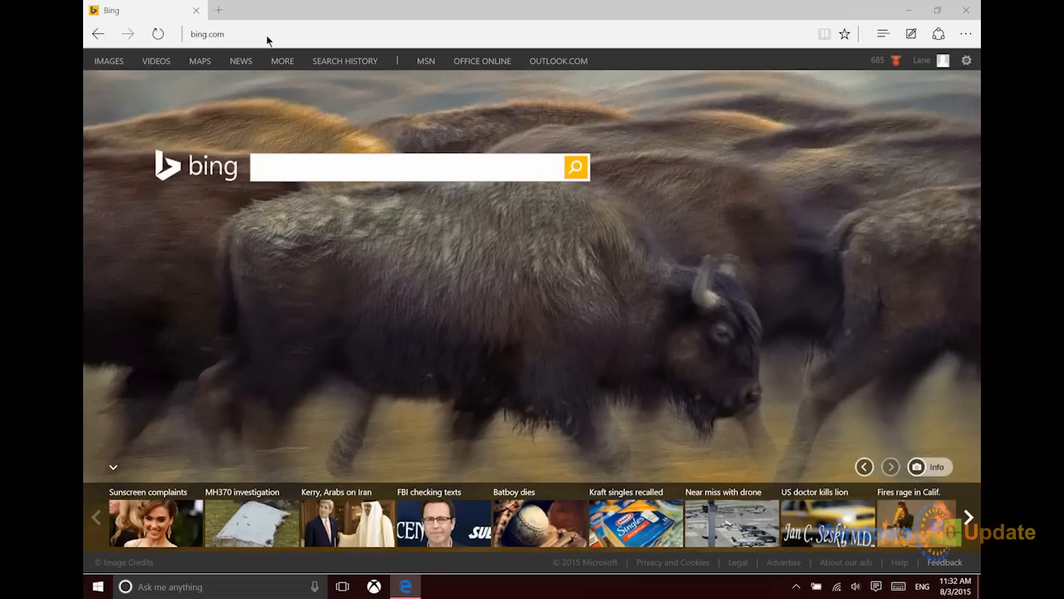
text(yahoo.co)
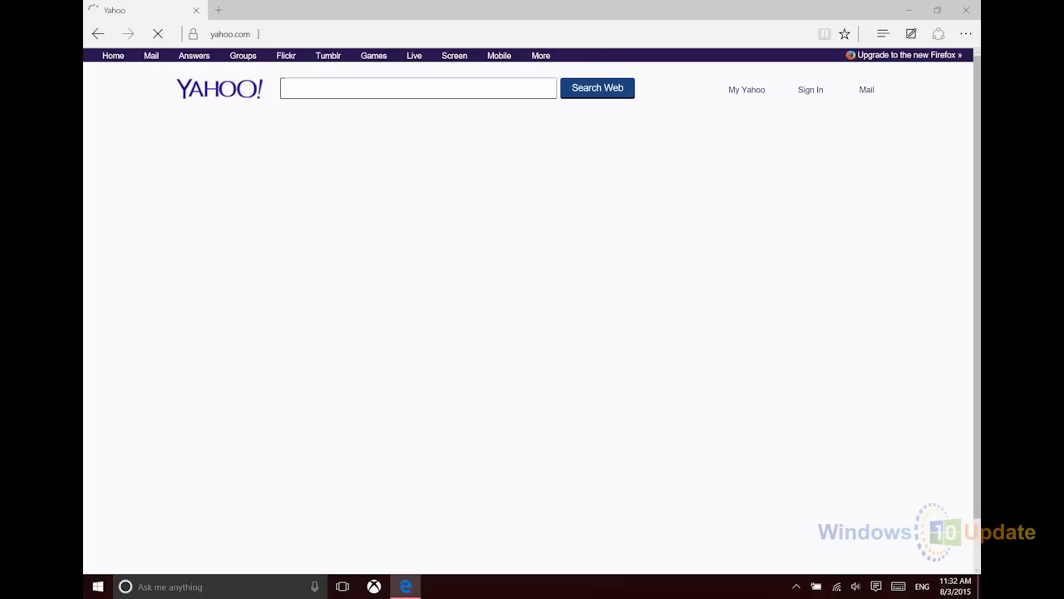
click(965, 34)
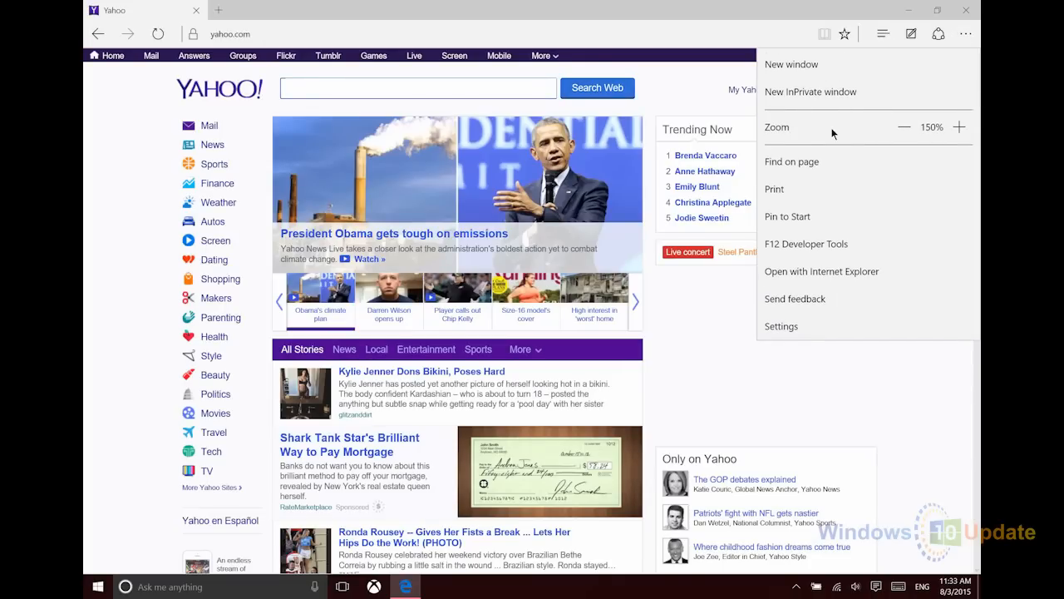
click(780, 326)
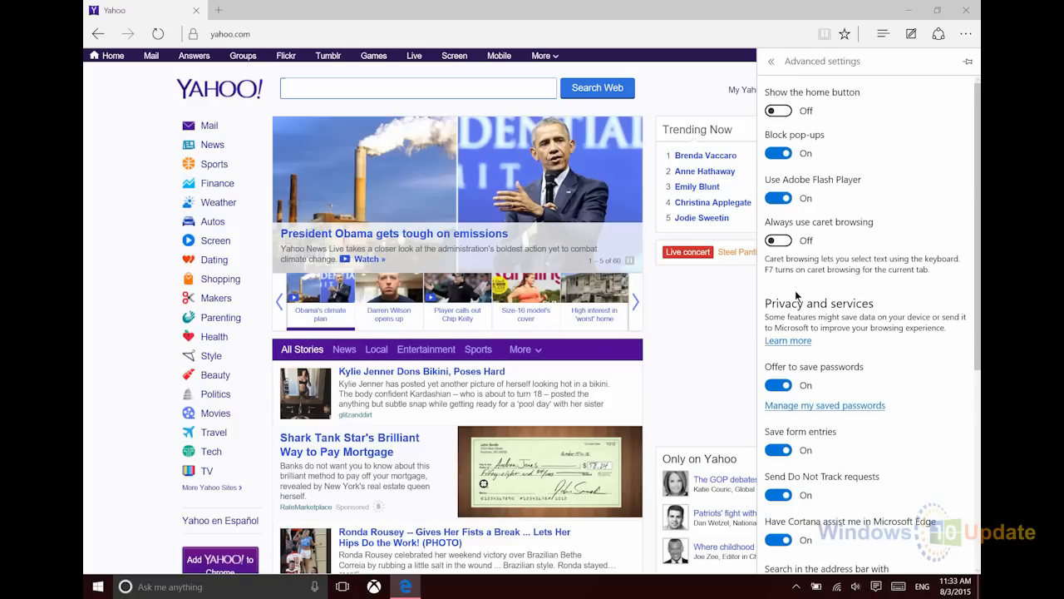
scroll(down, 3)
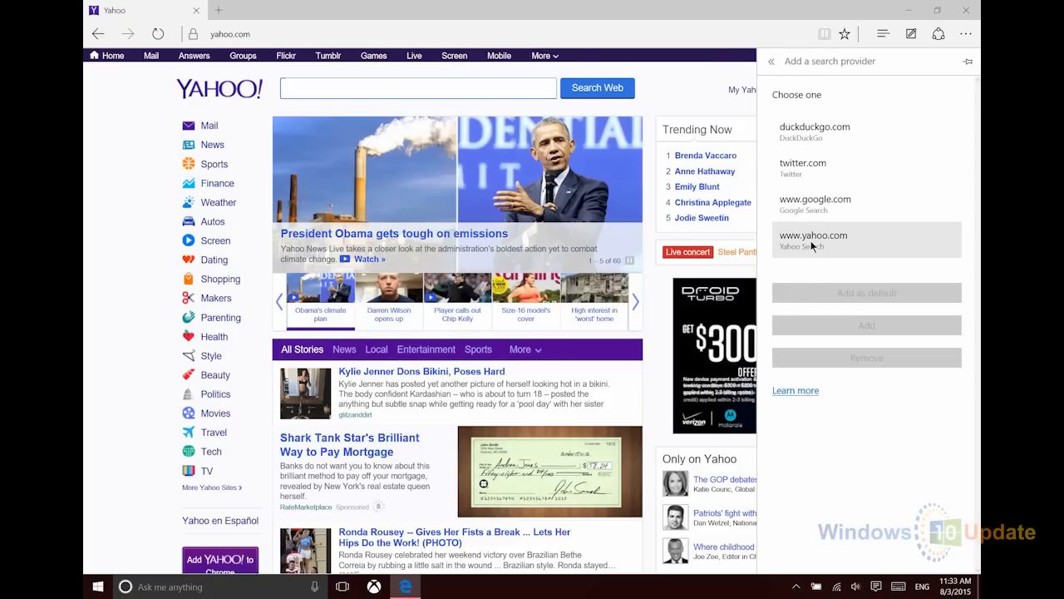
mouse_move(864, 245)
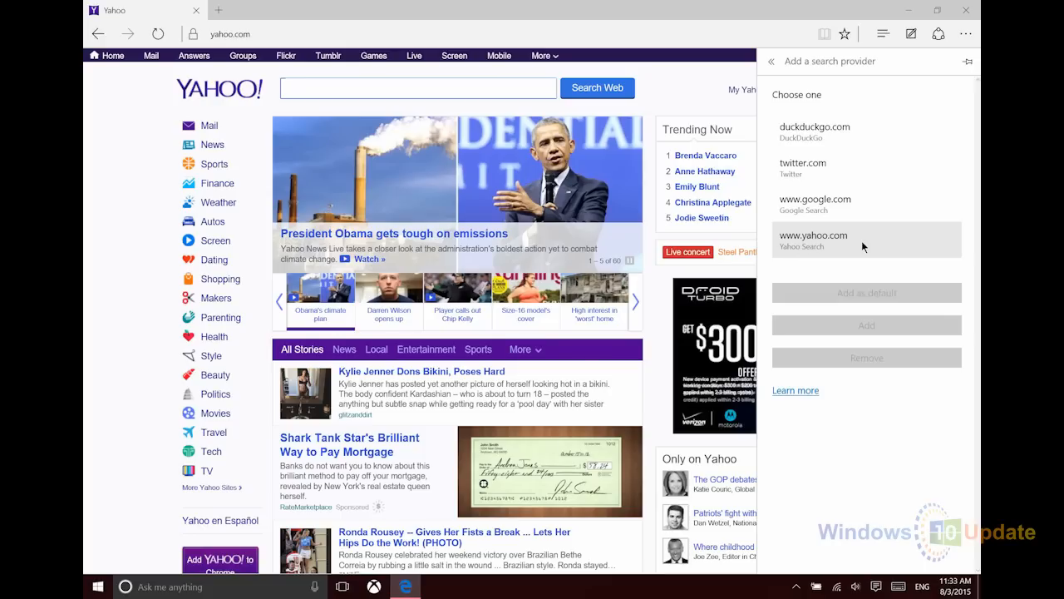